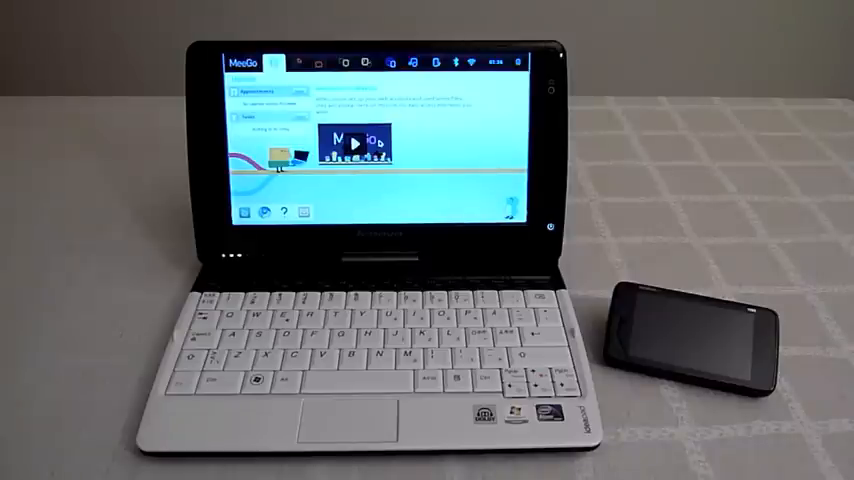
pyautogui.moveTo(700, 340)
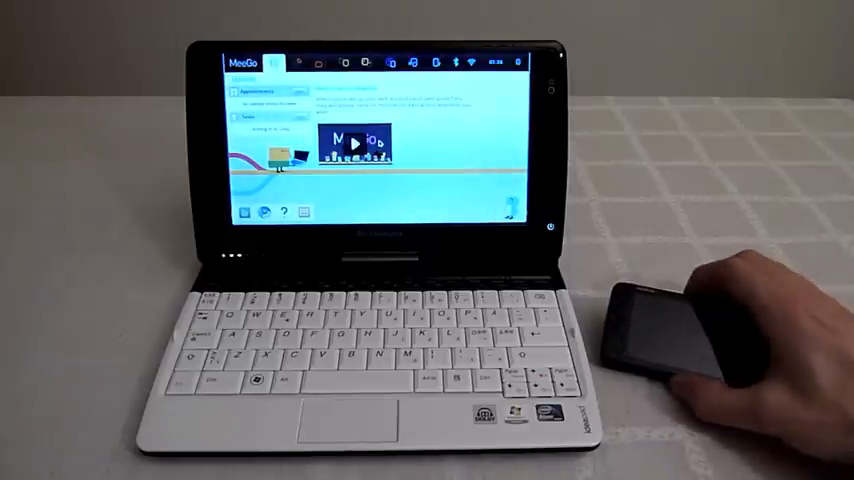